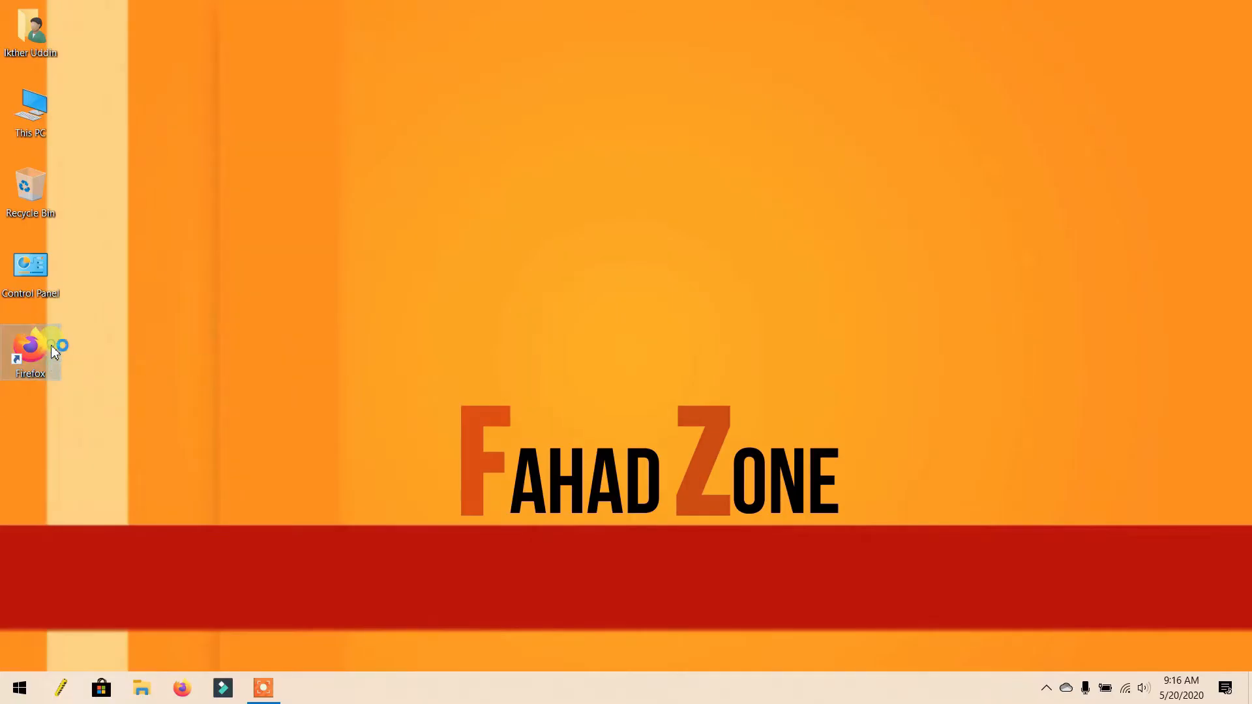
# - Launch Firefox and enter 'Windows 10 iso' in the new tab's search box
pyautogui.doubleClick(31, 352)
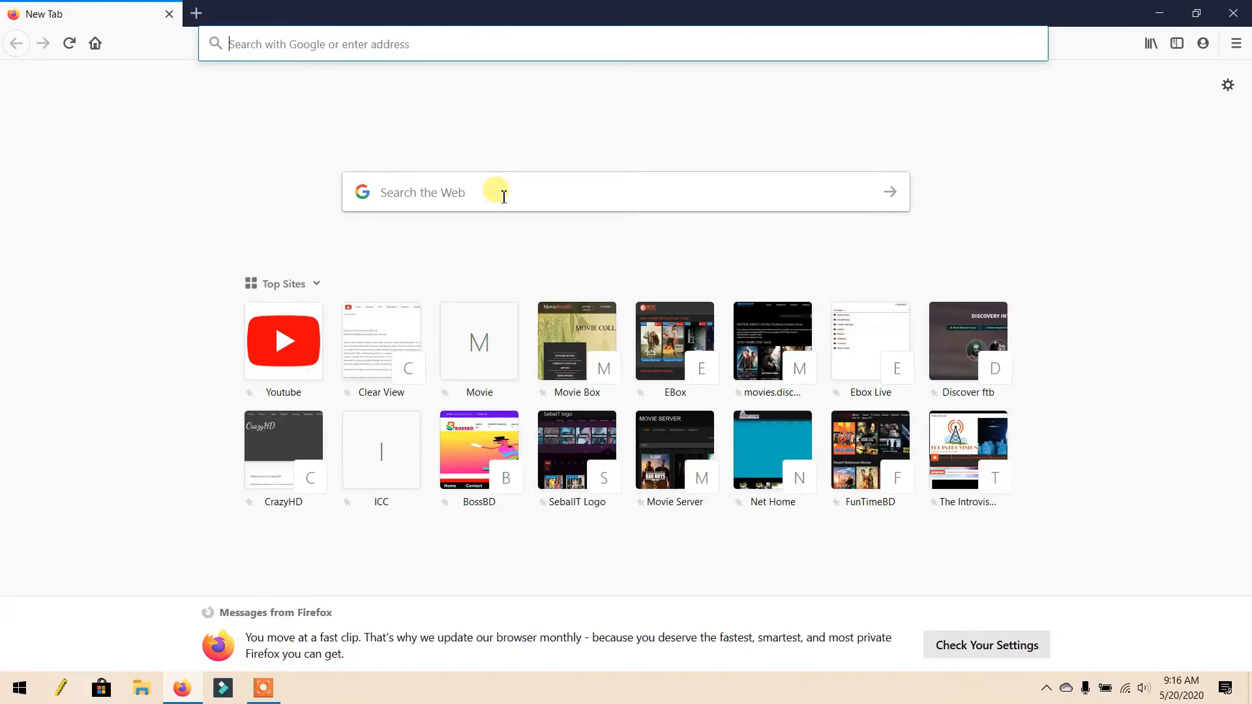
pyautogui.click(523, 192)
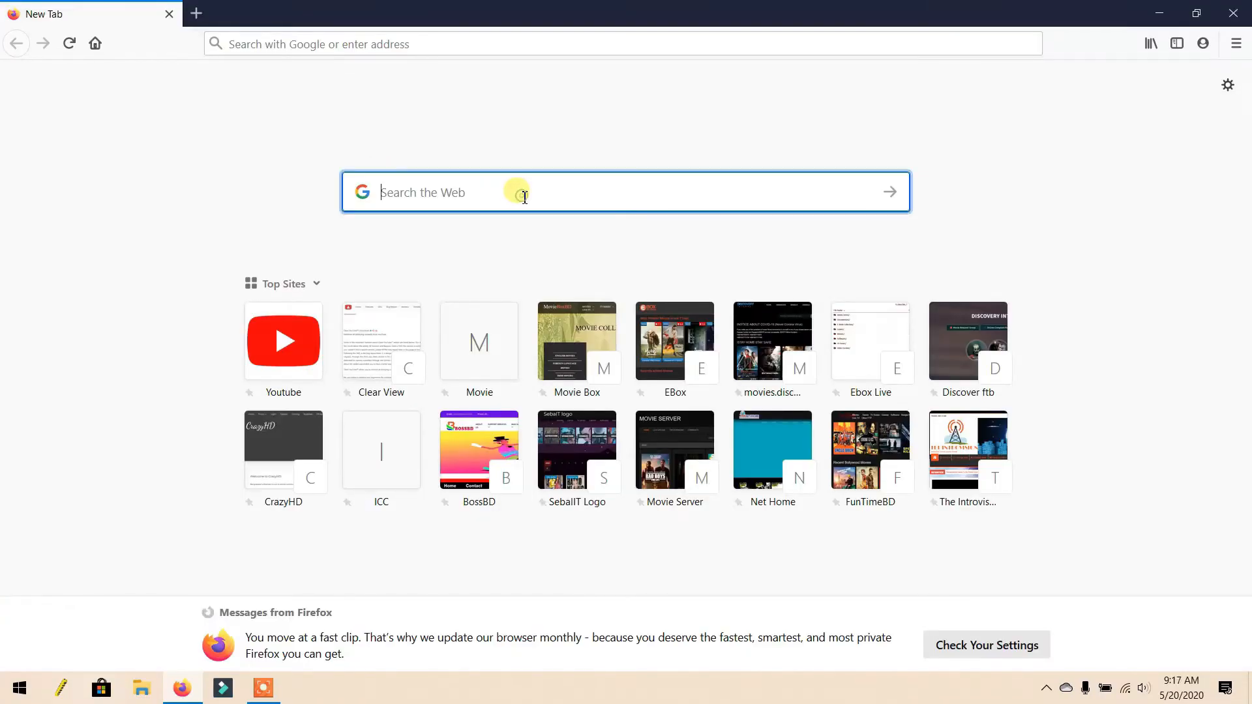
pyautogui.write('W')
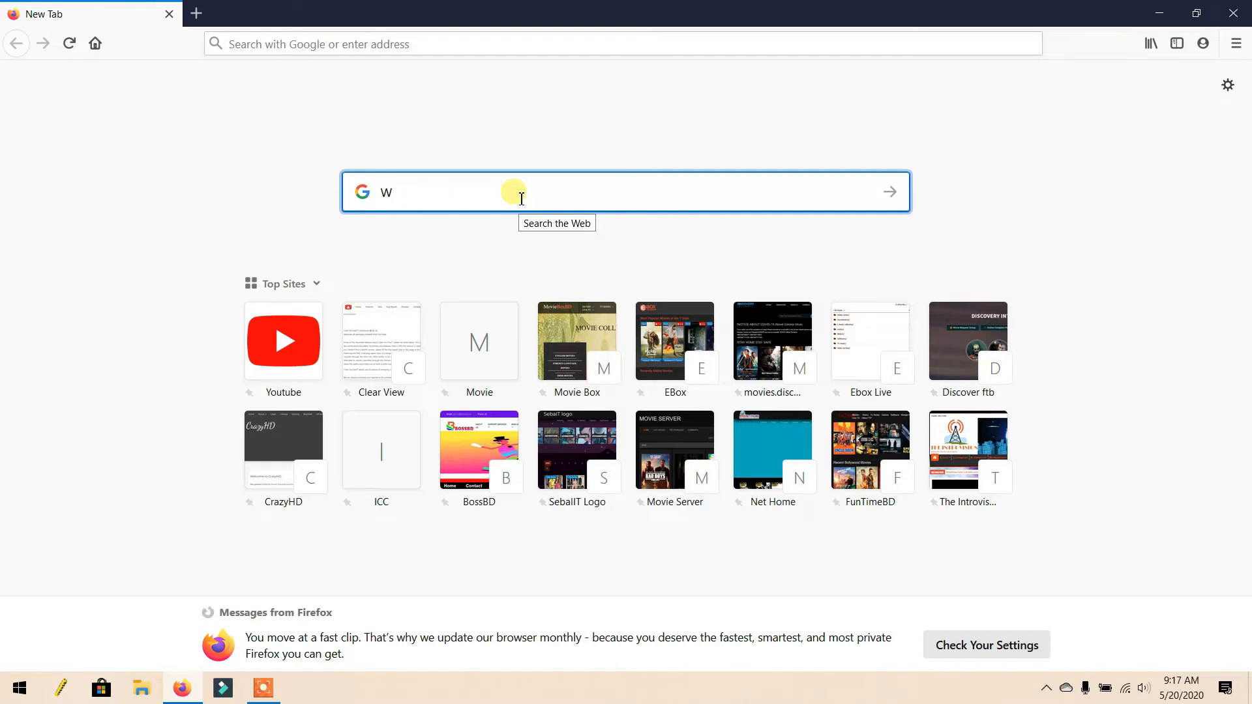
pyautogui.write('indows 10 iso')
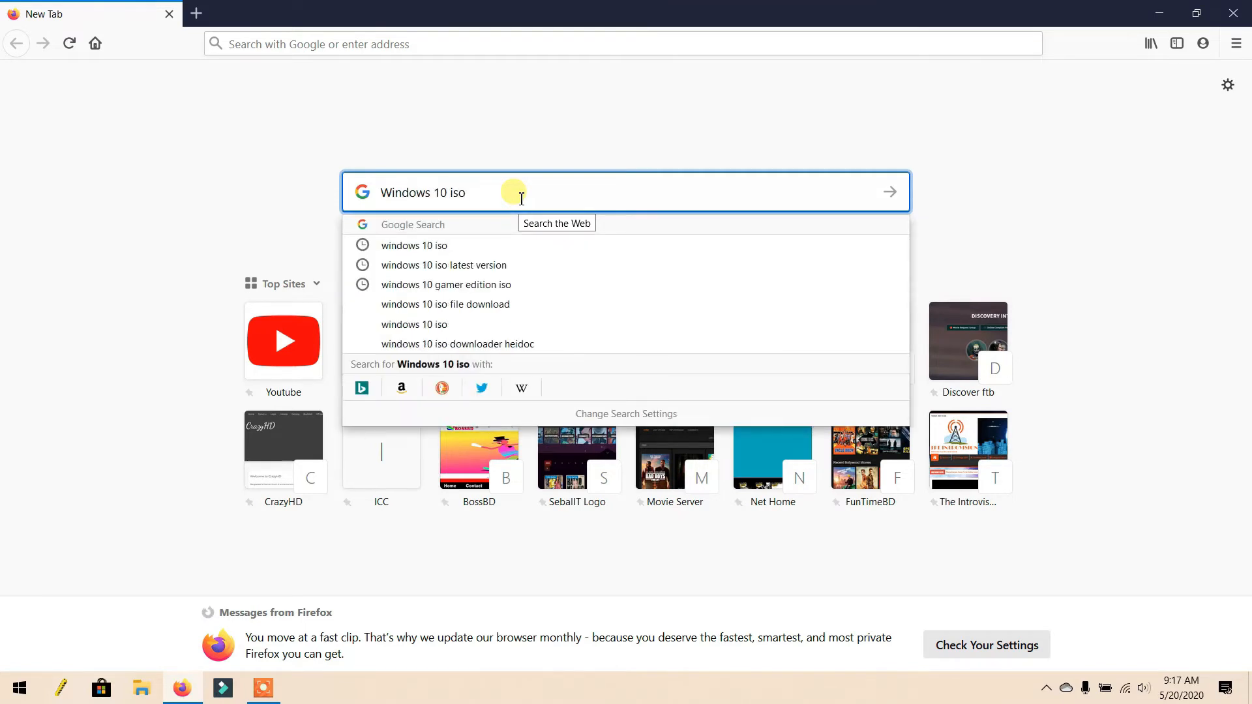
pyautogui.moveTo(430, 200)
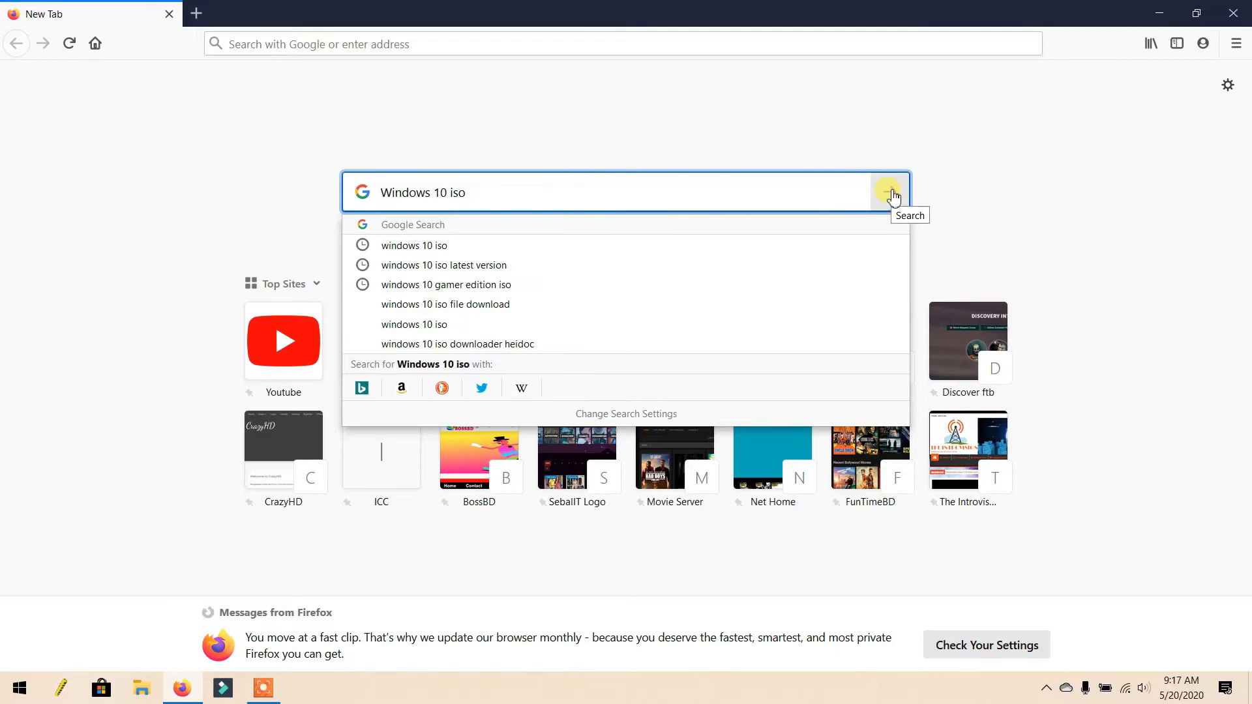
# - Search for 'Windows 10 iso' and open Microsoft's Download Windows 10 Disc Image result
pyautogui.click(892, 191)
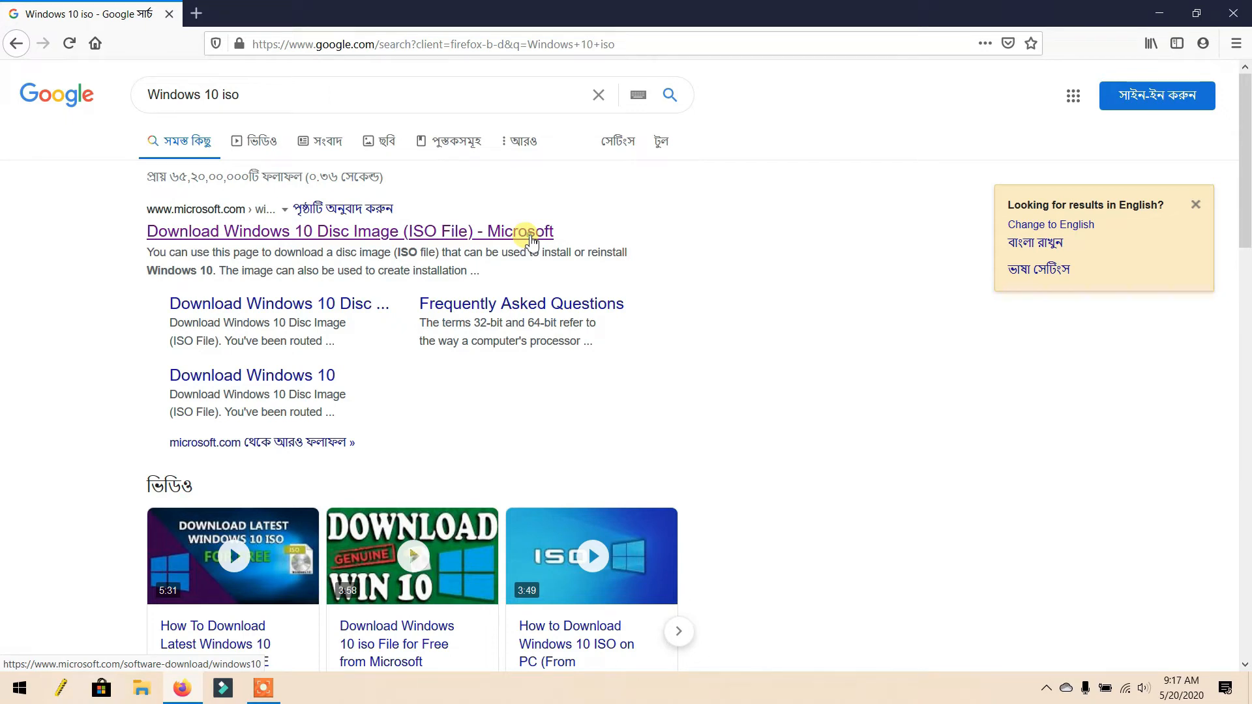
pyautogui.click(350, 231)
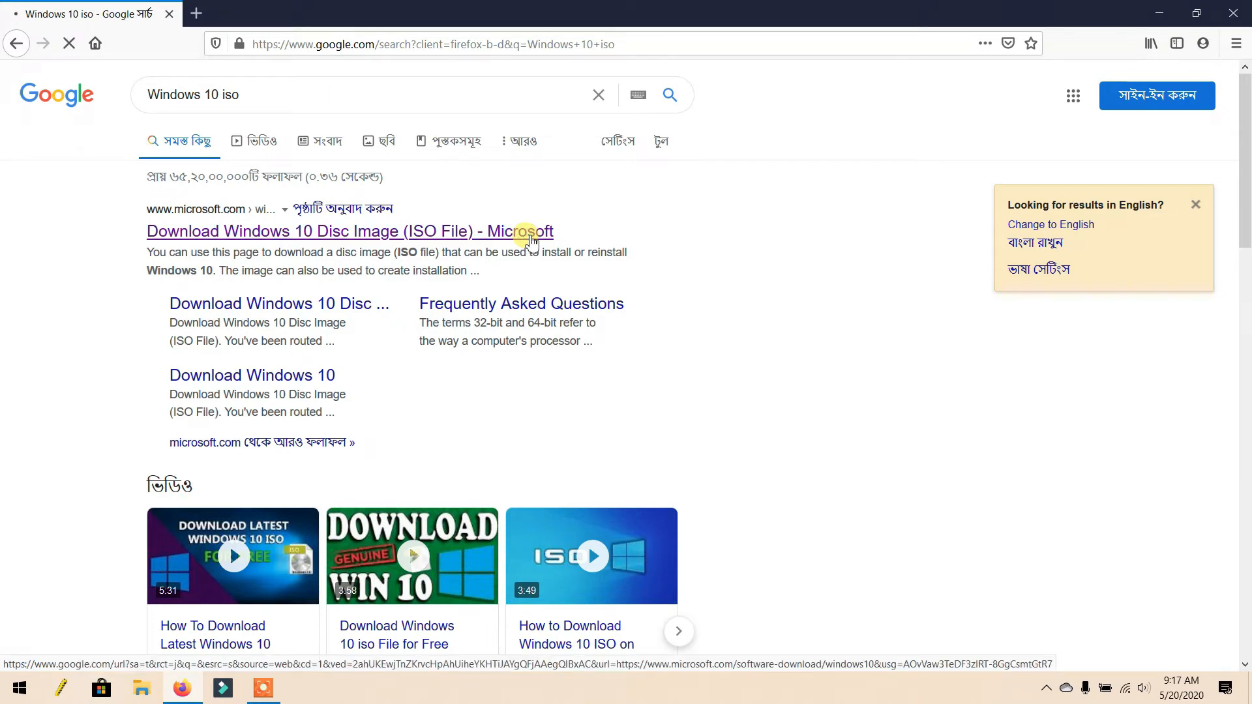
pyautogui.click(350, 230)
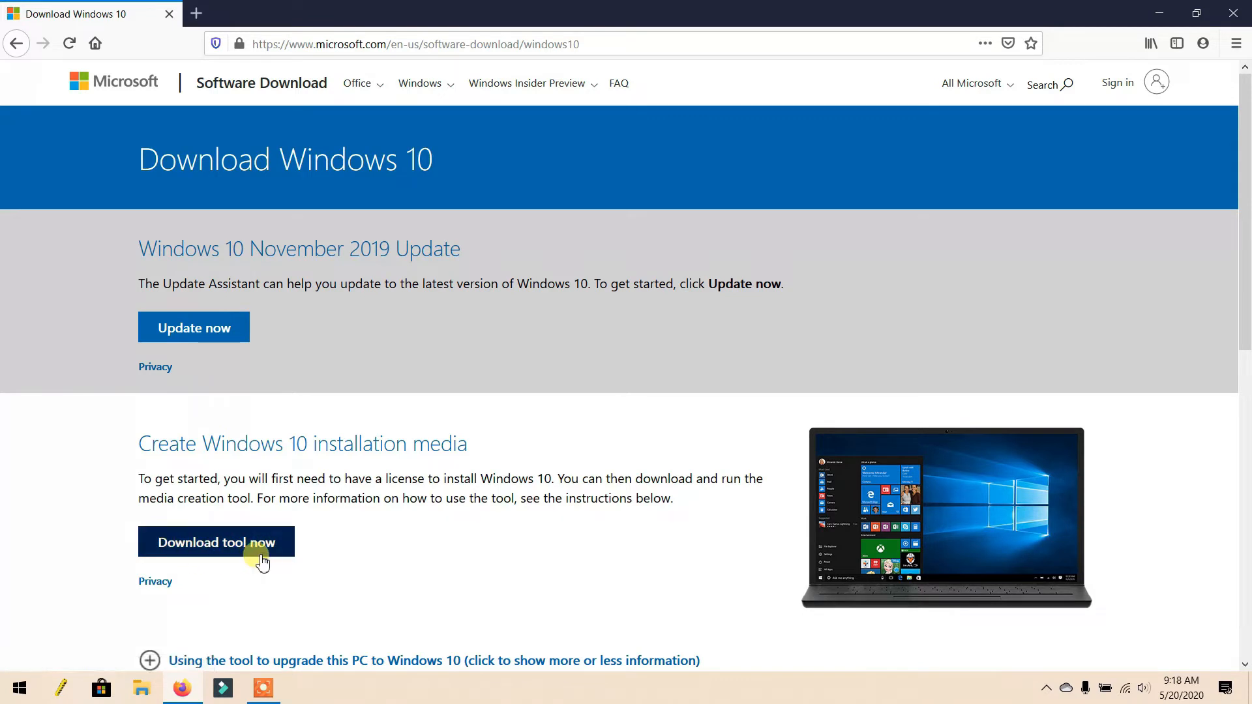
# - Download MediaCreationTool1909.exe (18.36 MB) through Internet Download Manager into Downloads\Programs
pyautogui.click(216, 542)
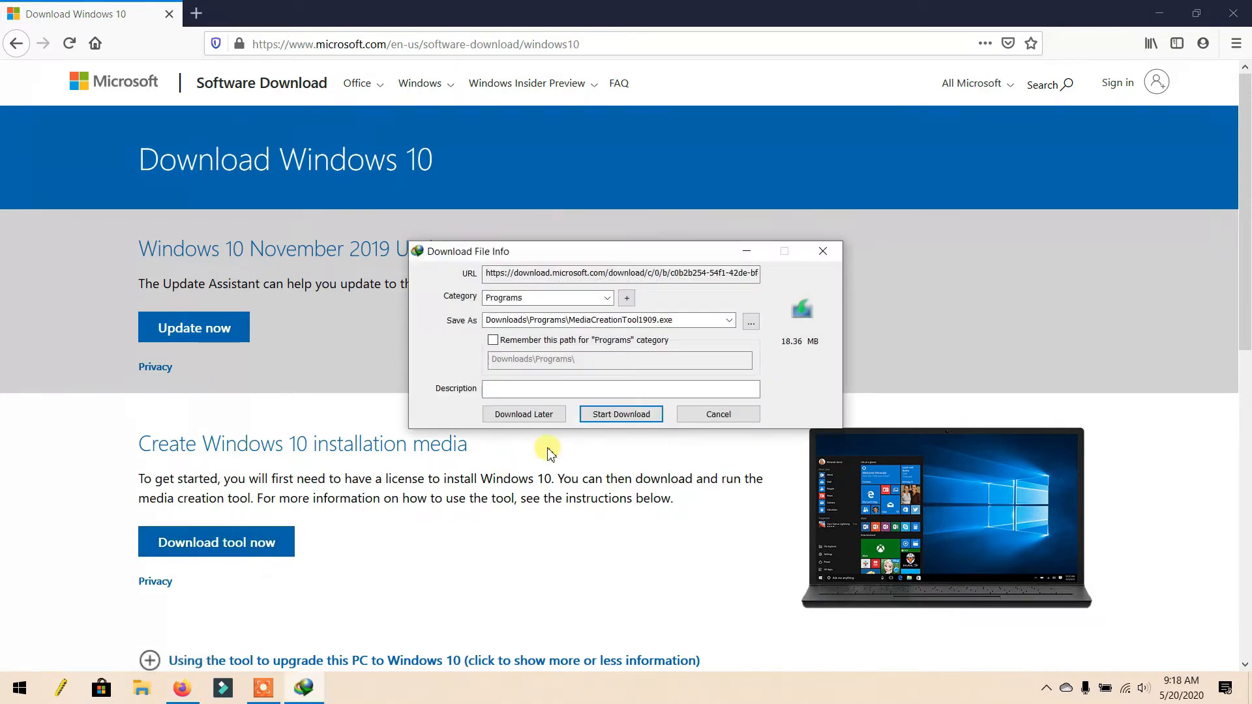
pyautogui.click(620, 414)
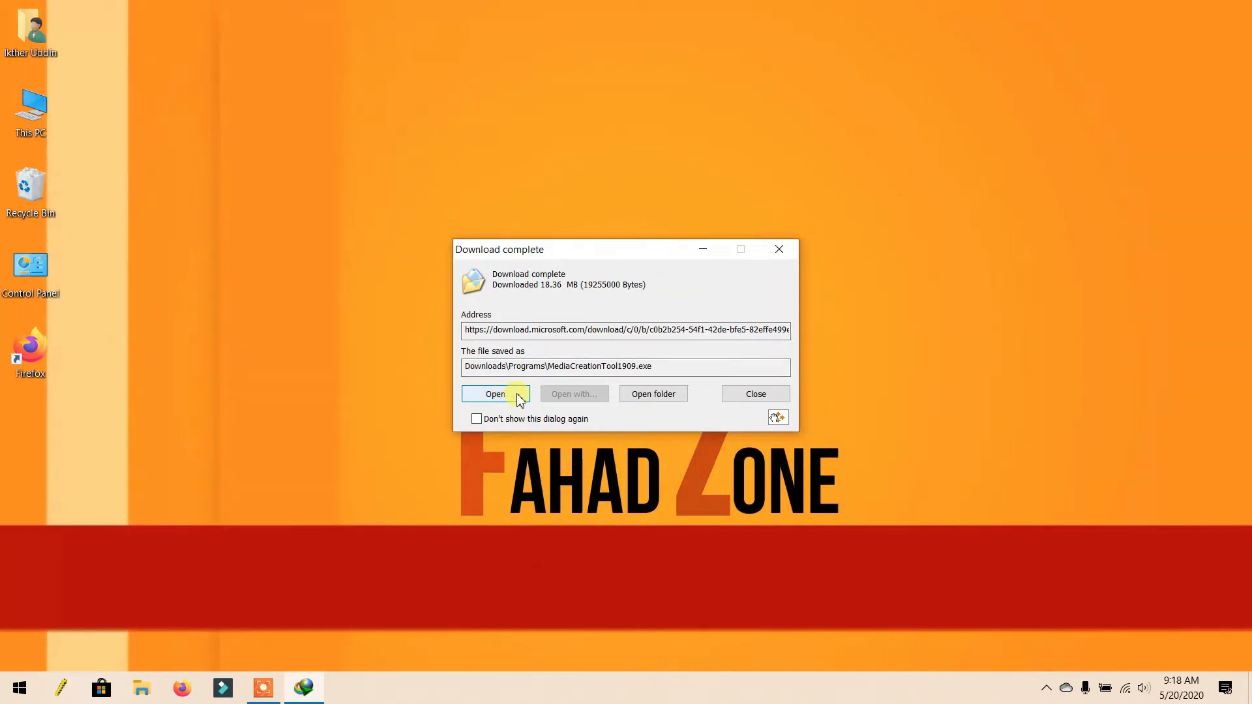
# - Run the downloaded MediaCreationTool1909.exe from the Download complete dialog
pyautogui.click(495, 394)
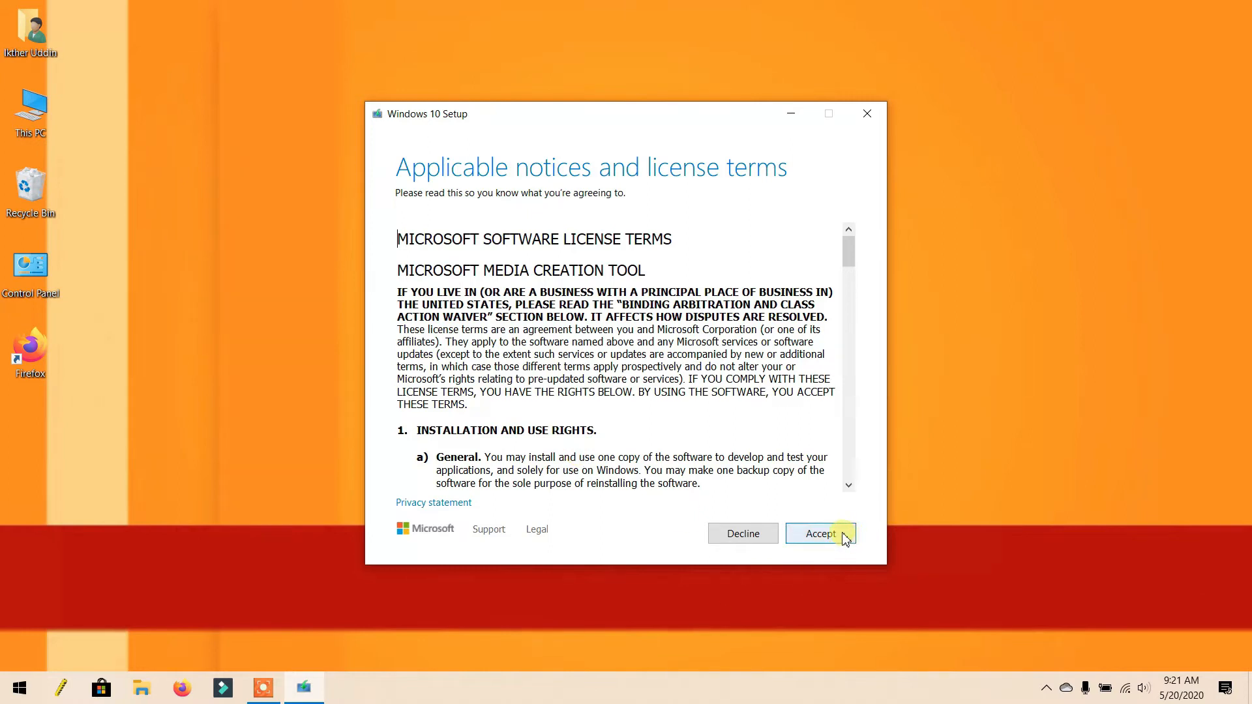
# - Accept the license and choose to create installation media for another PC
pyautogui.click(820, 532)
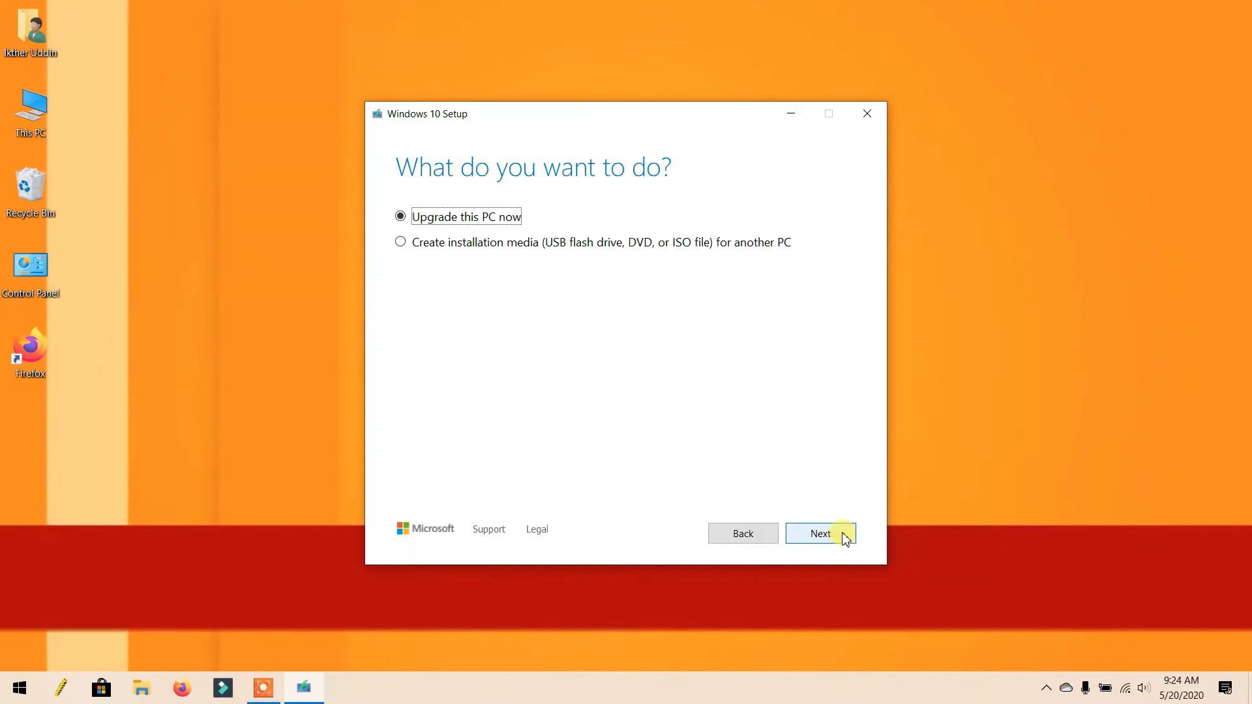
pyautogui.moveTo(893, 558)
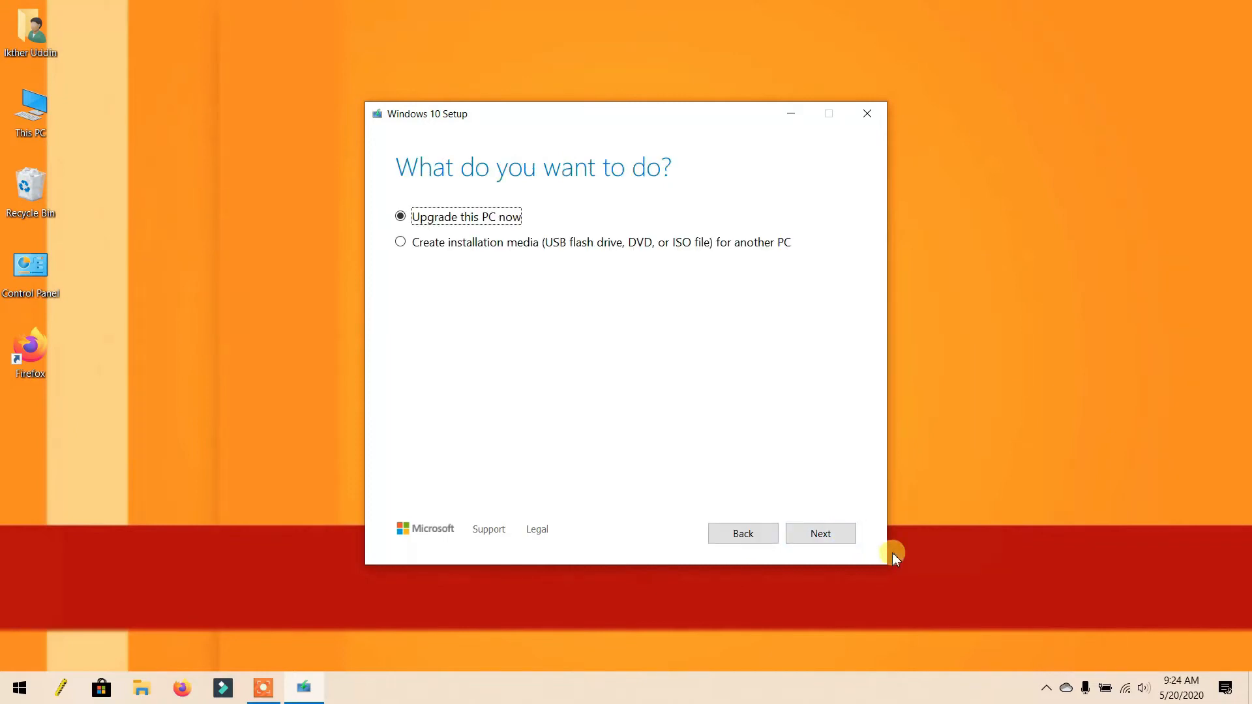
pyautogui.moveTo(415, 232)
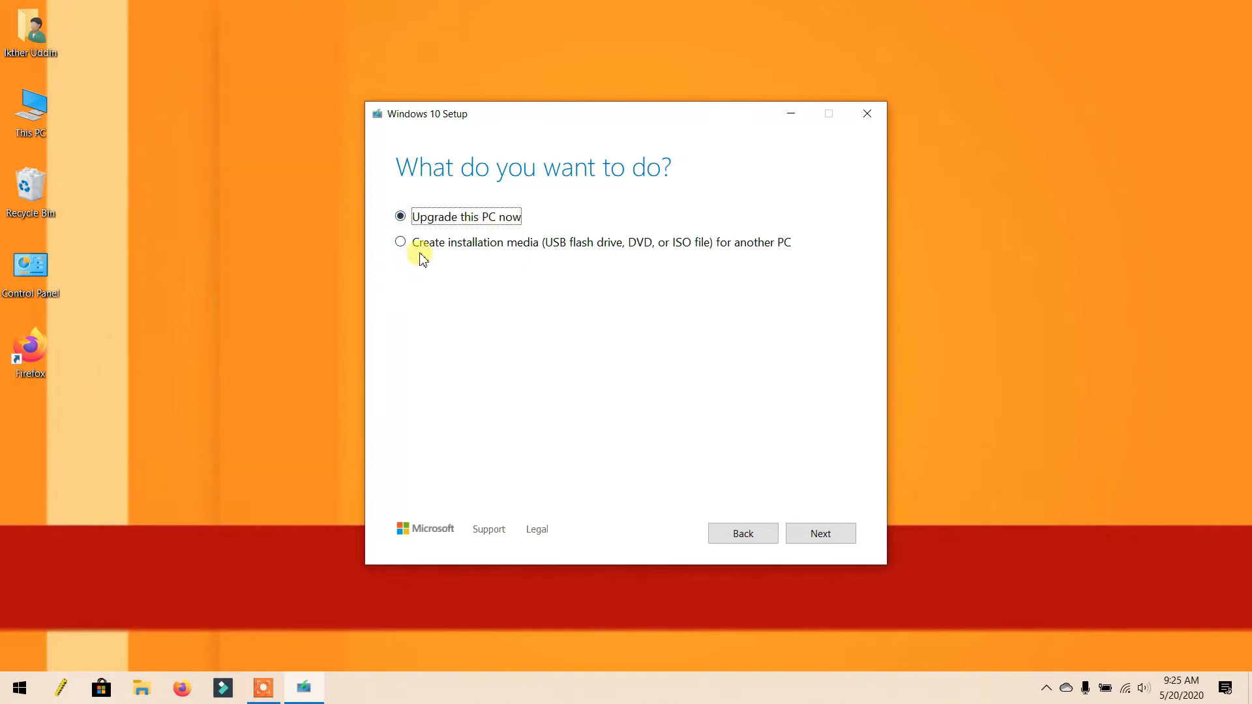
pyautogui.moveTo(580, 247)
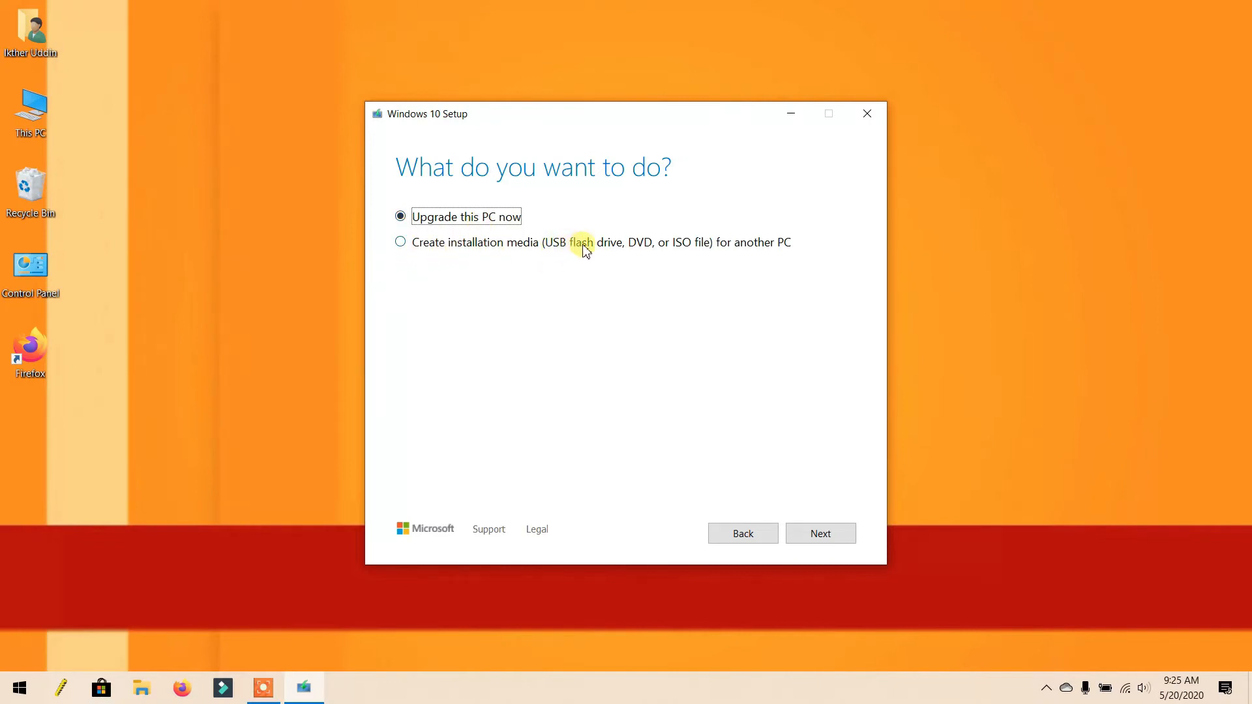
pyautogui.moveTo(437, 250)
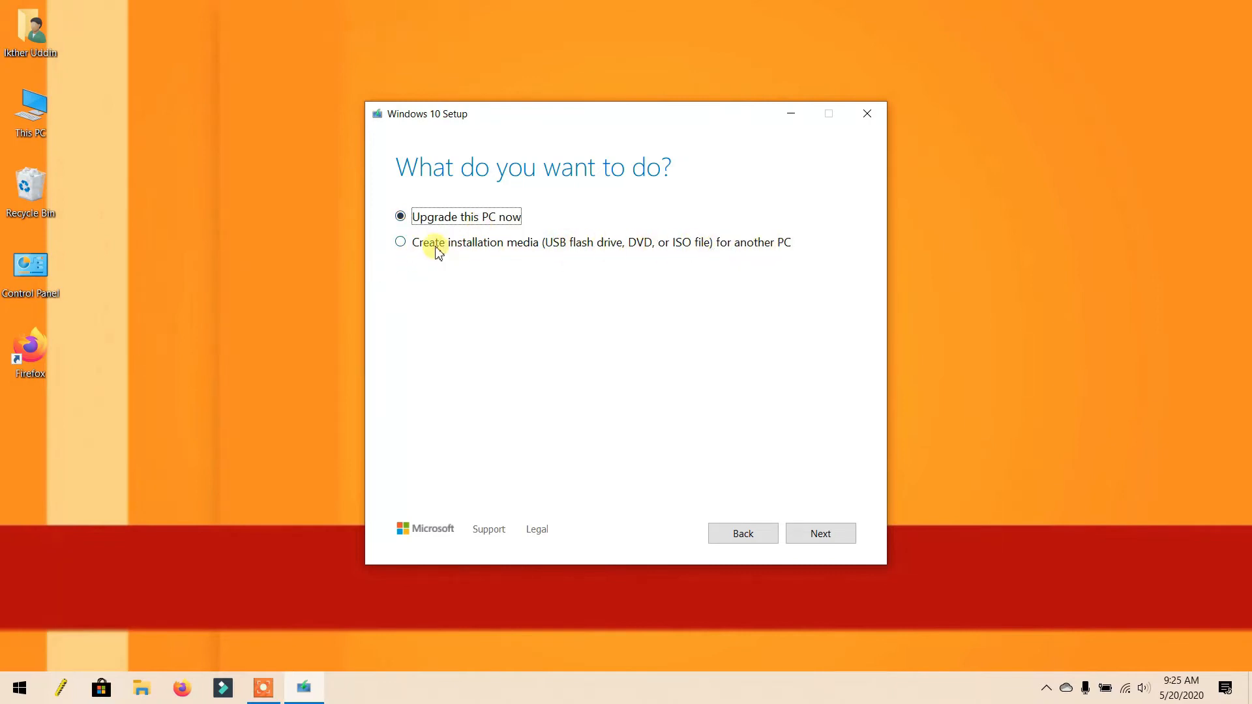
pyautogui.click(399, 242)
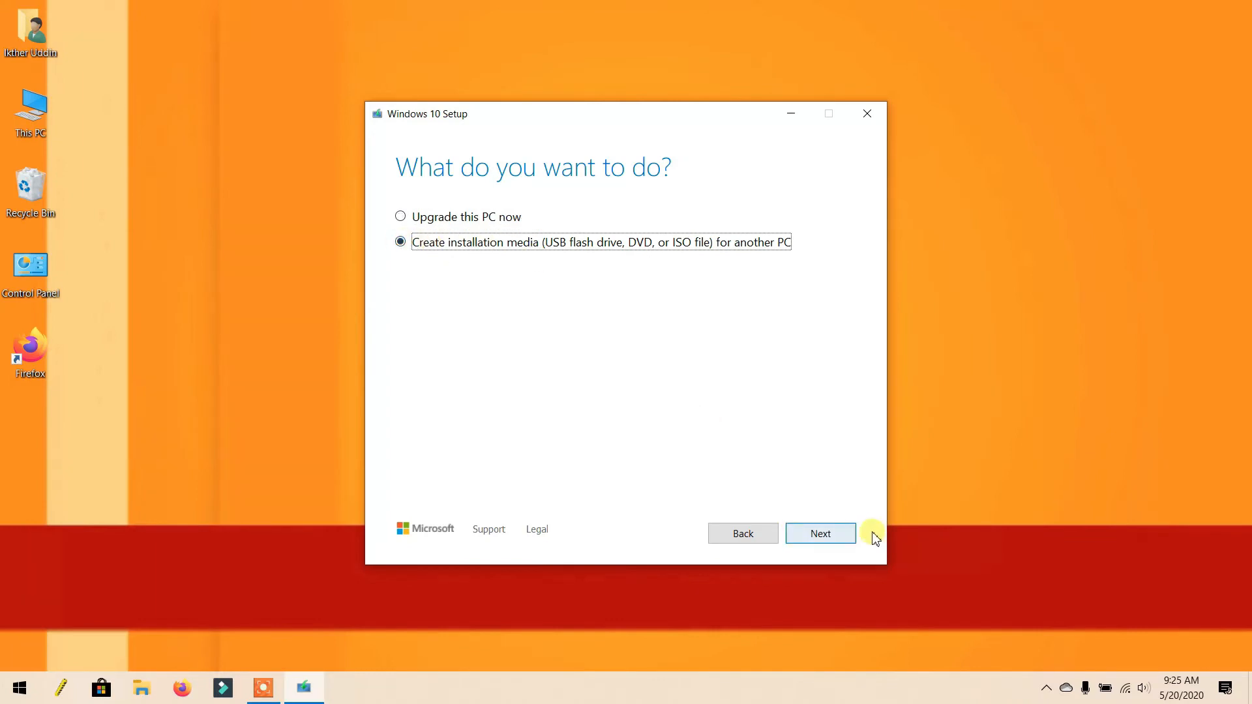
pyautogui.click(820, 534)
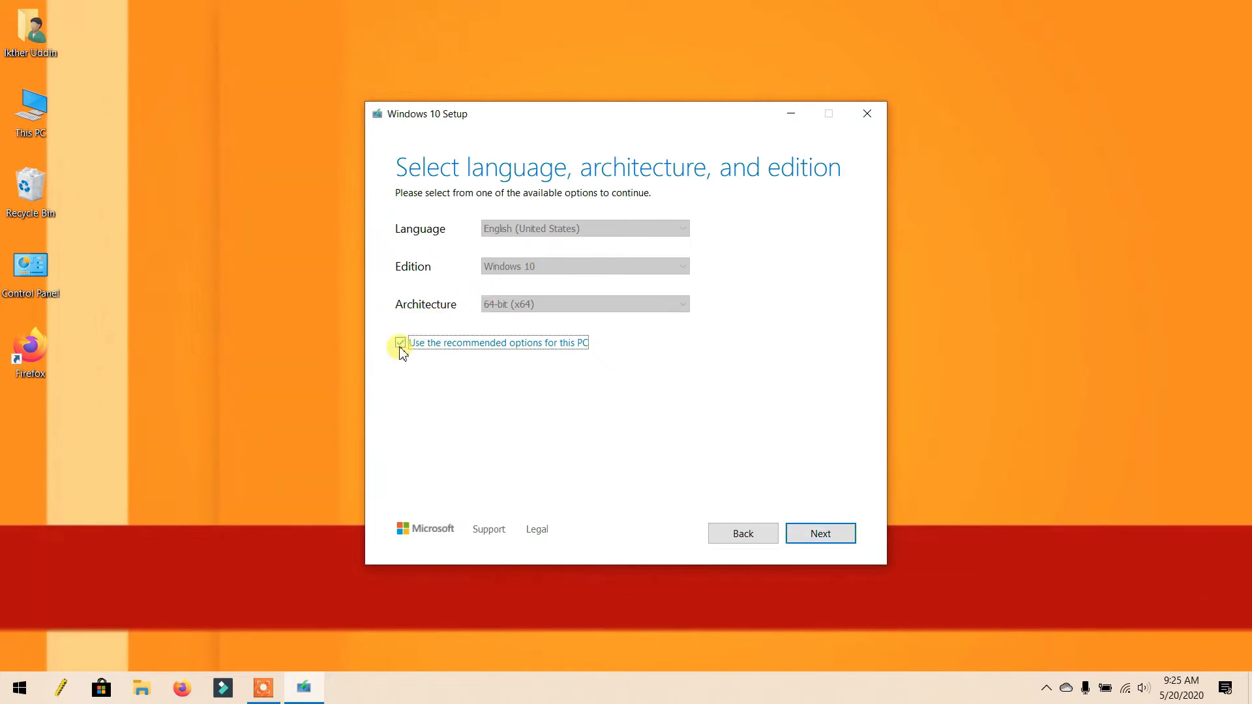
# - Review language and architecture options, keeping English (United States), Windows 10, 64-bit
pyautogui.click(399, 342)
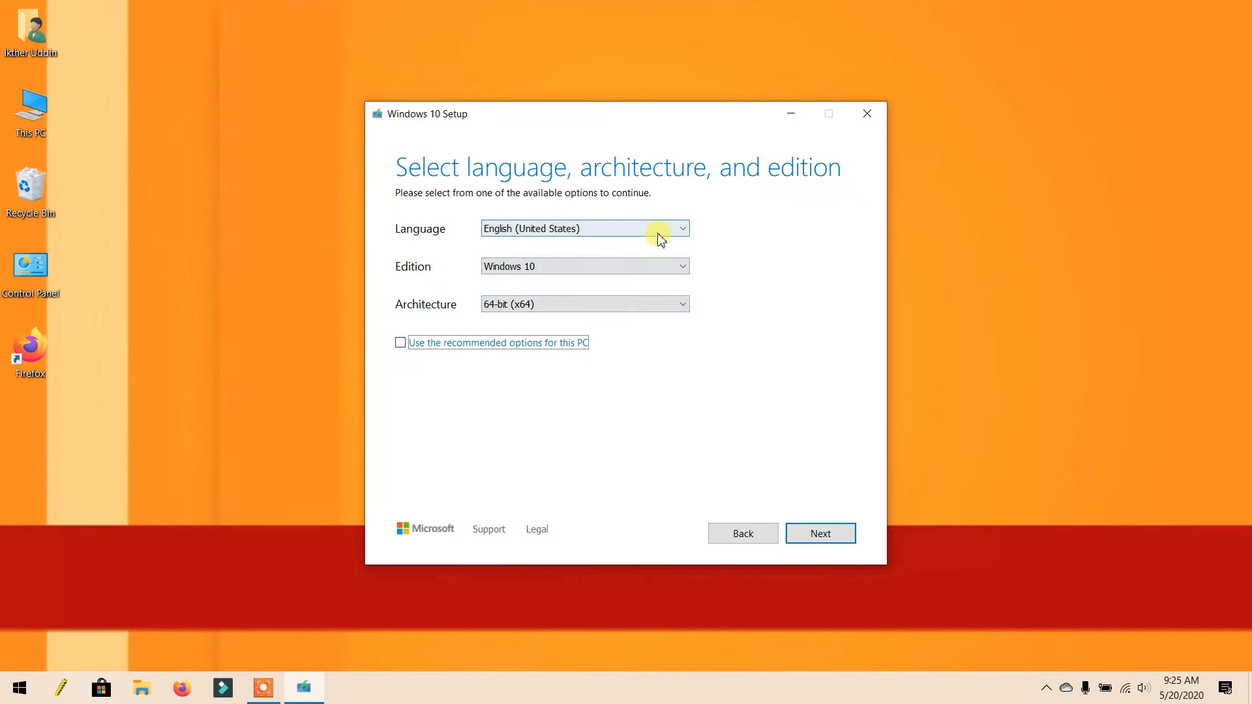
pyautogui.click(681, 229)
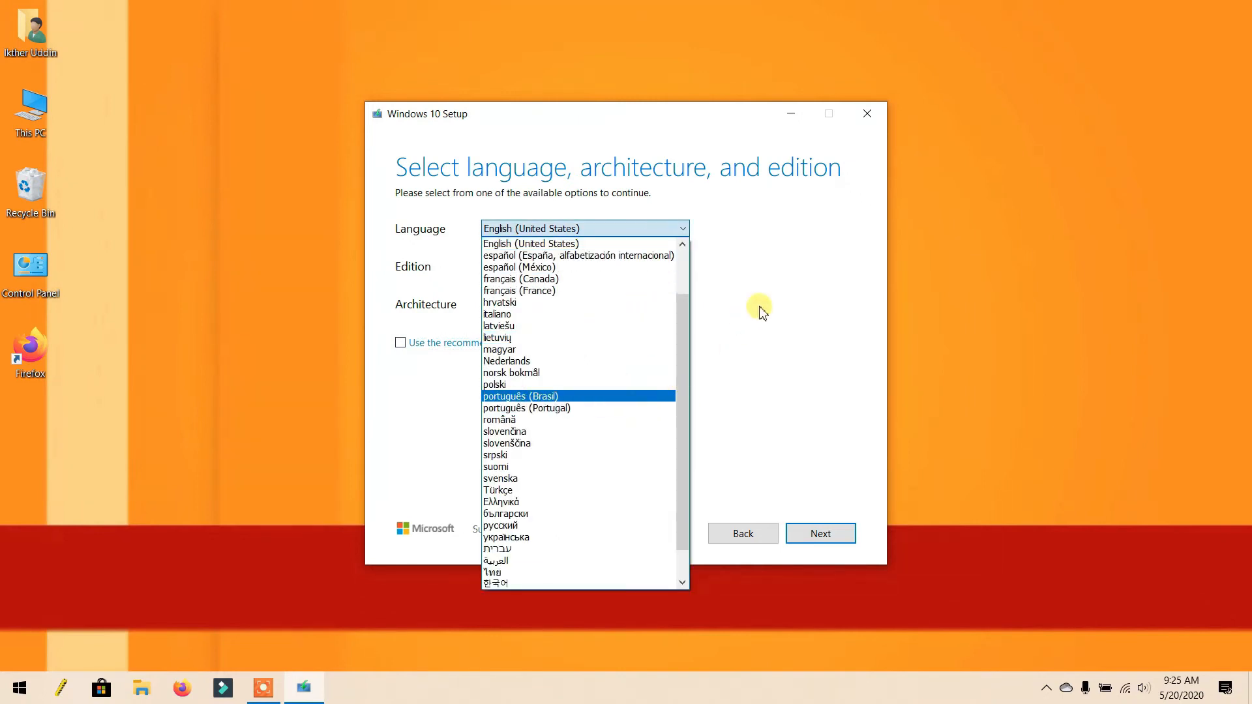
pyautogui.click(584, 305)
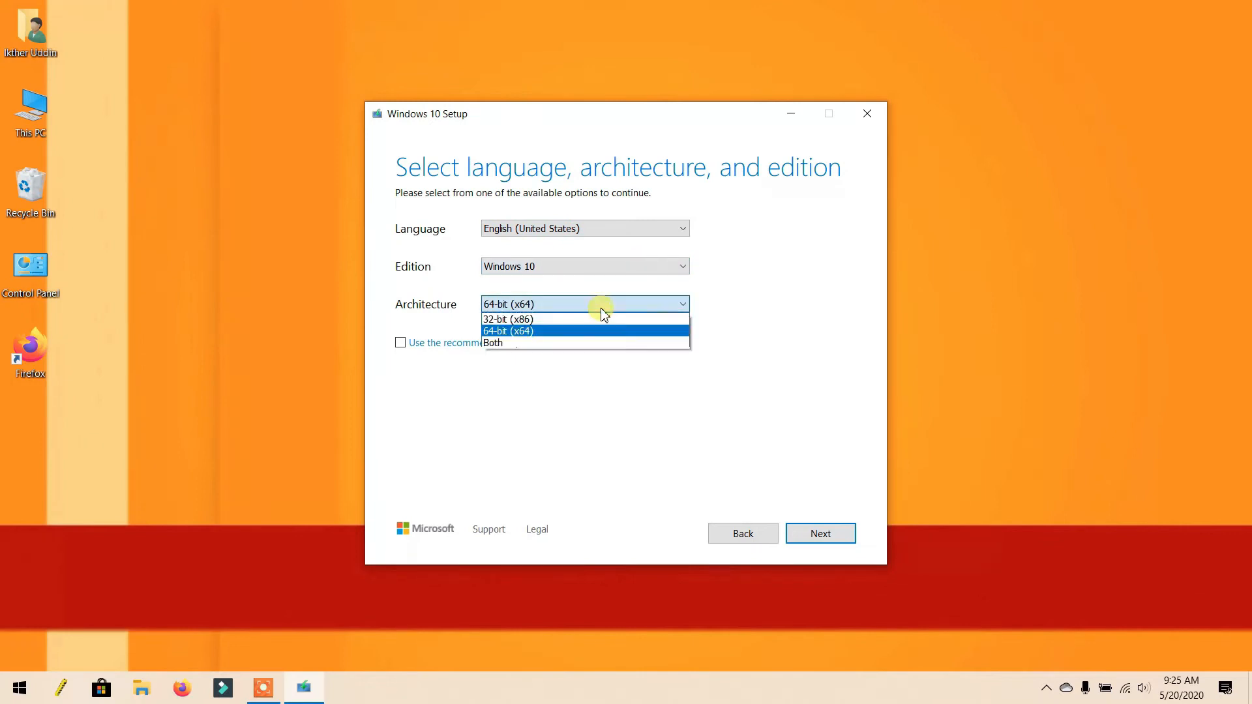
pyautogui.moveTo(547, 319)
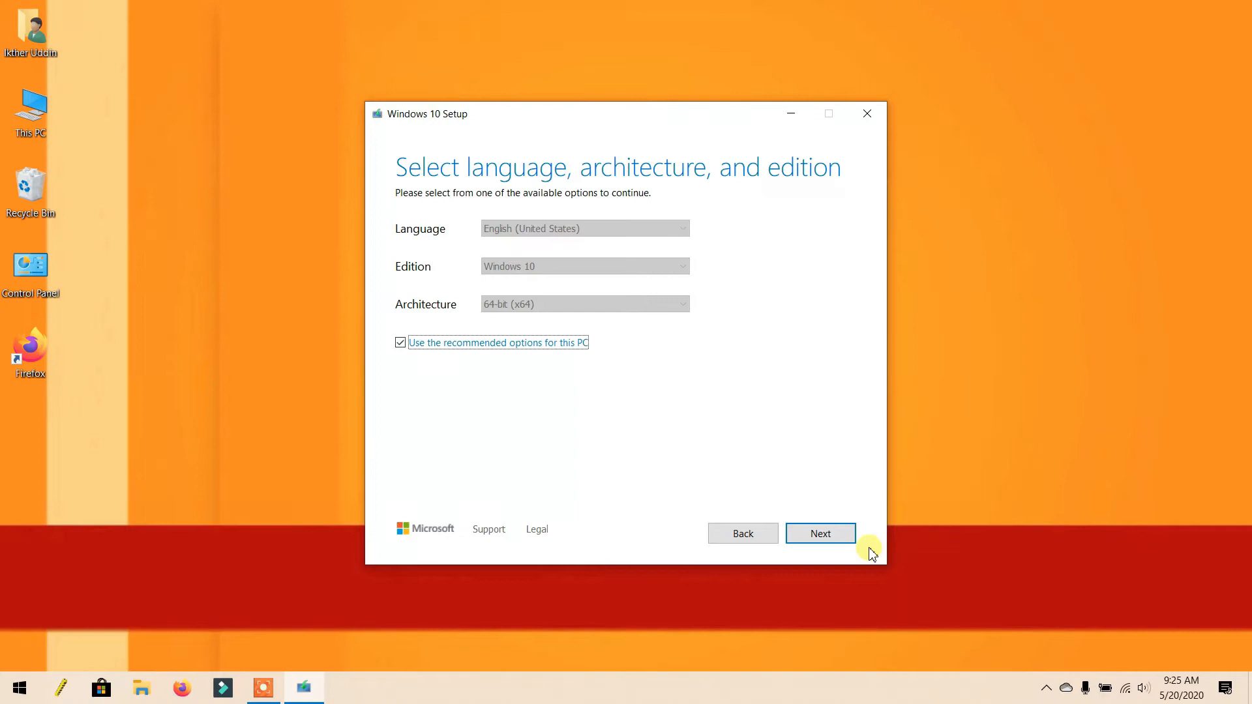
pyautogui.click(821, 533)
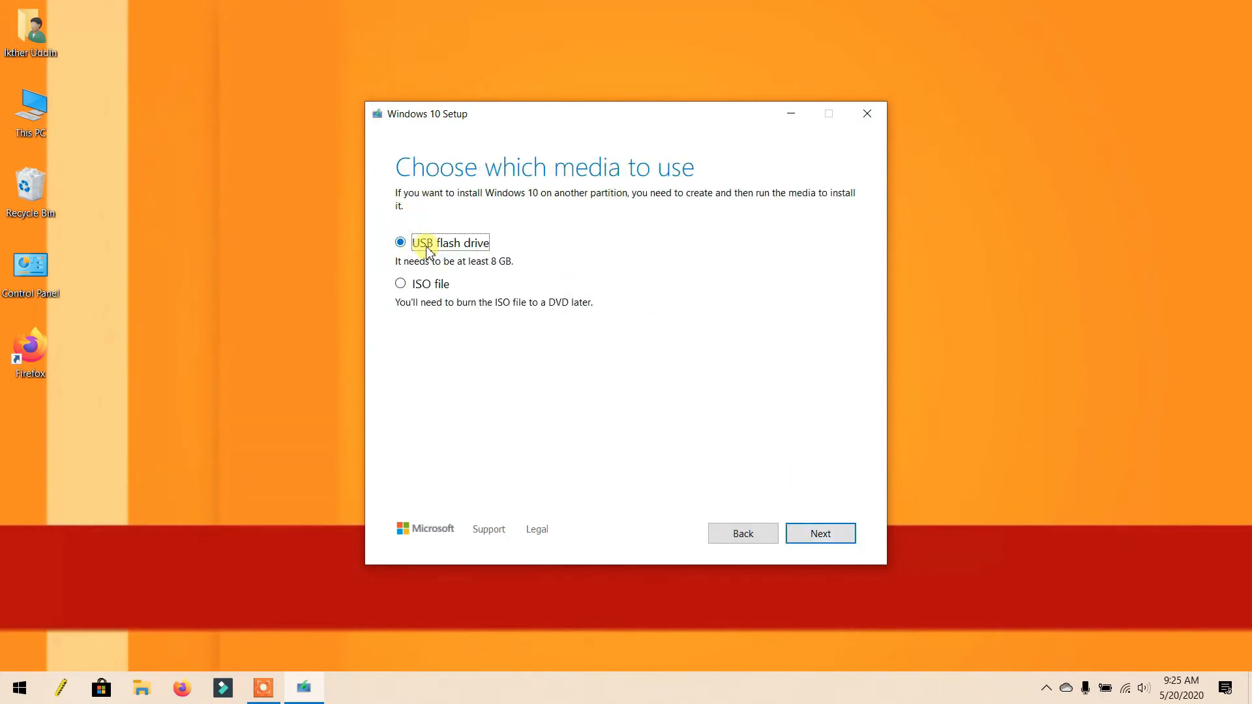
pyautogui.moveTo(397, 273)
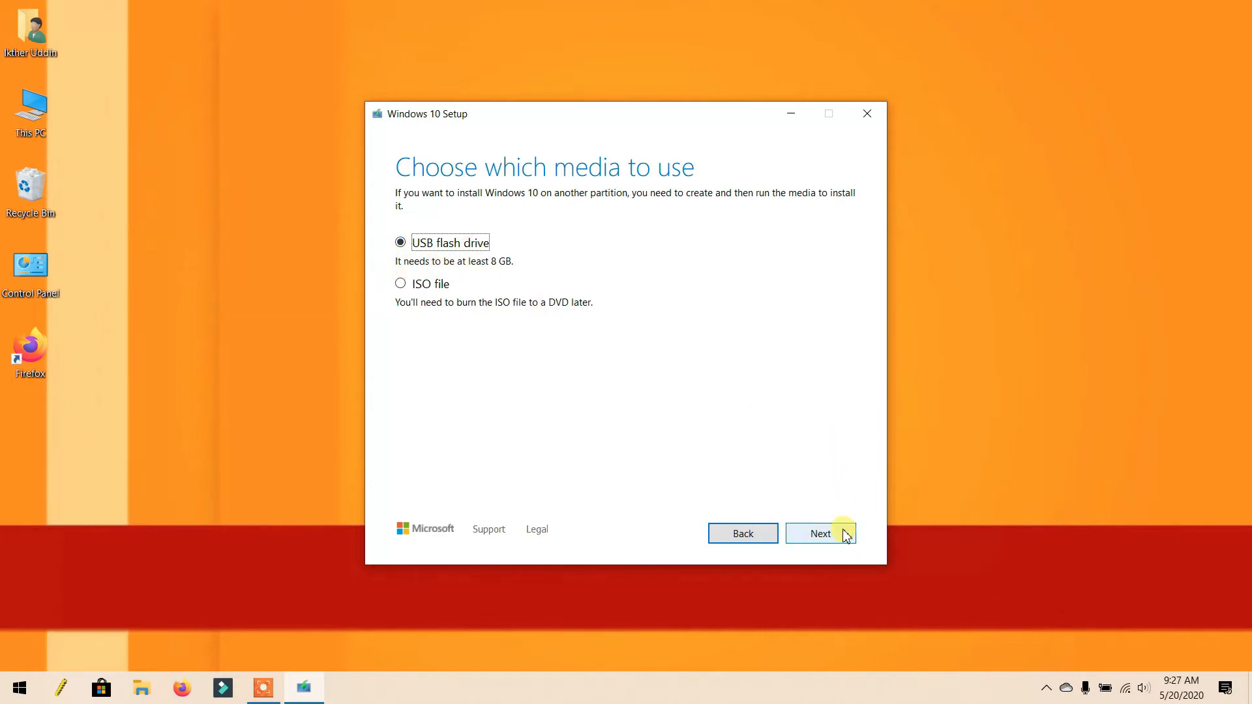
# - Confirm USB flash drive as the installation media type
pyautogui.click(821, 533)
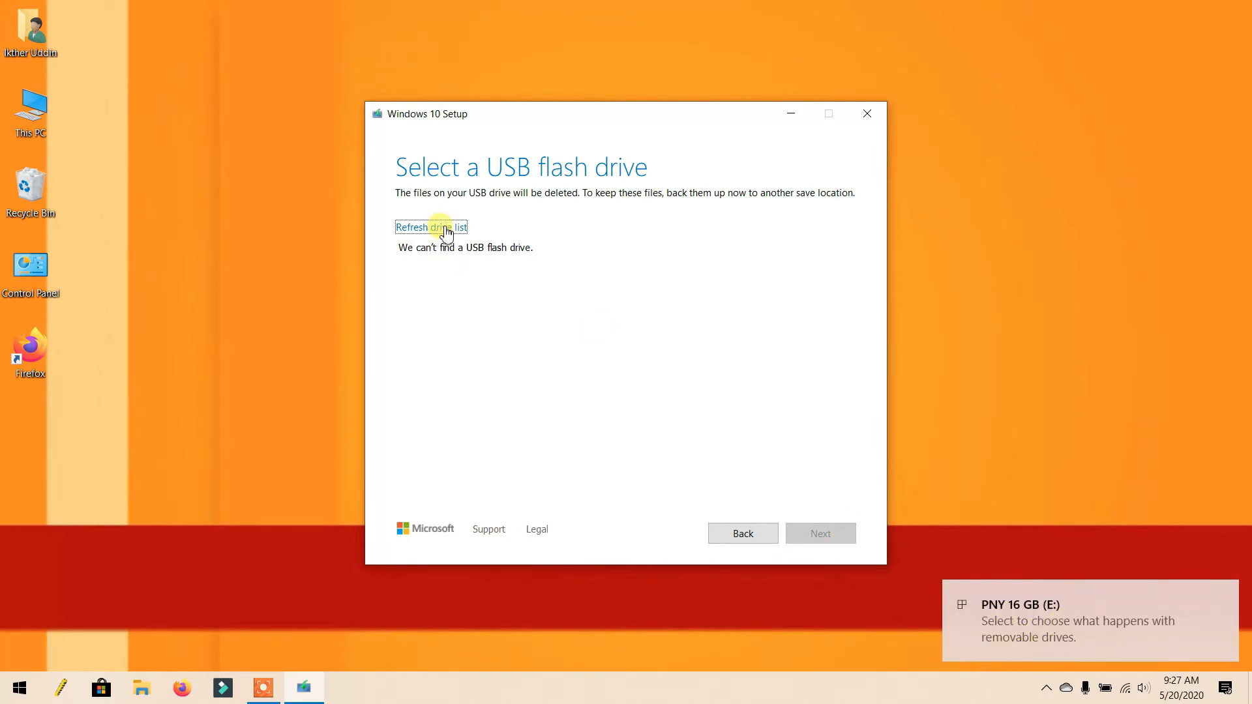
# - Refresh the drive list and continue with PNY 16 GB drive E: as target
pyautogui.click(430, 227)
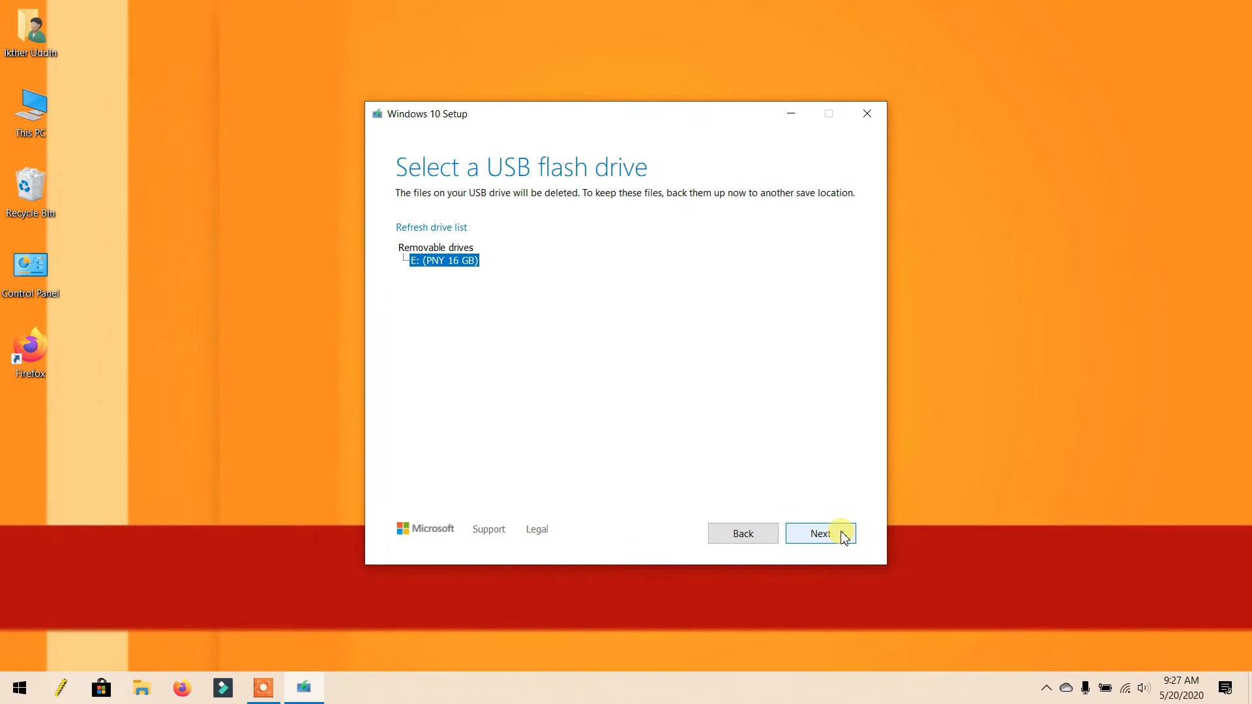
pyautogui.click(820, 534)
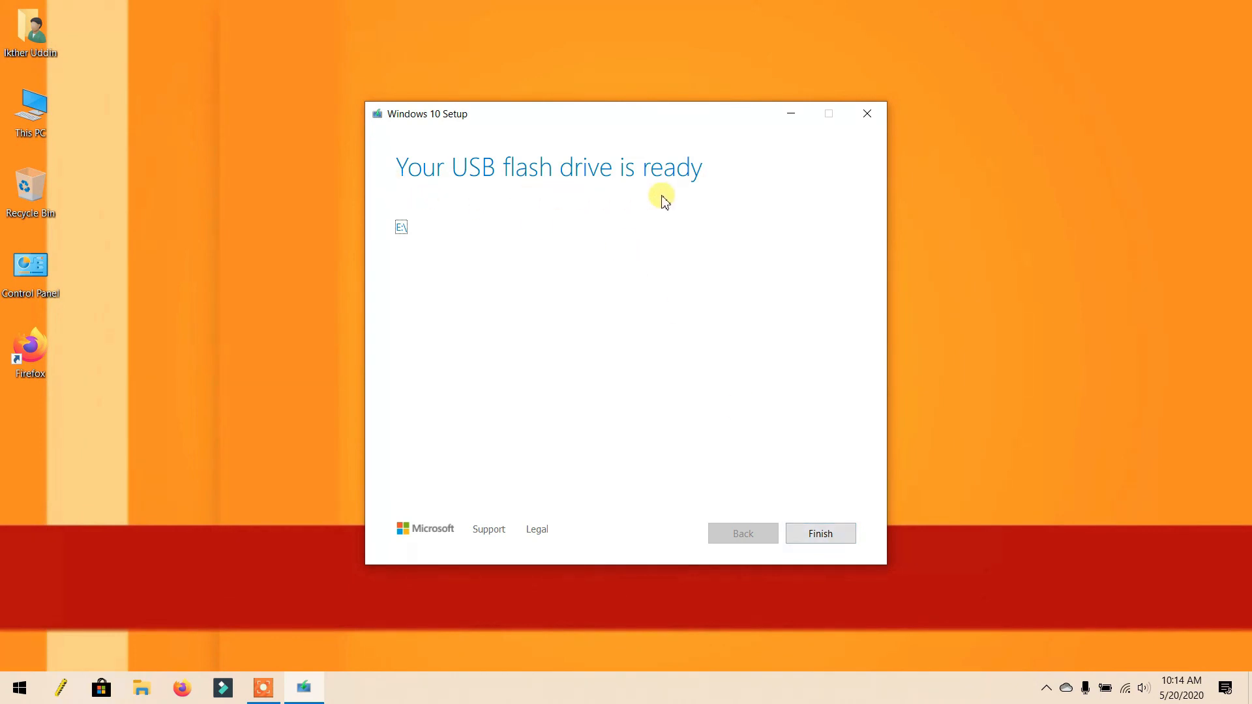
pyautogui.moveTo(686, 194)
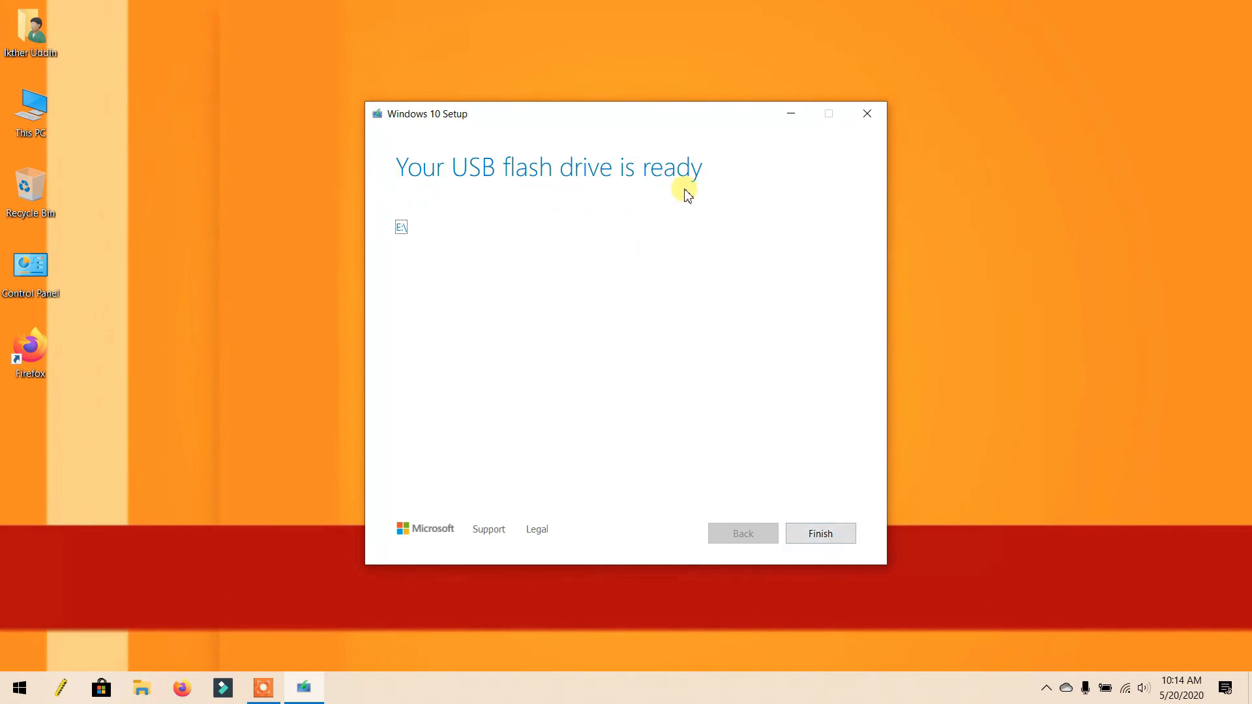
pyautogui.moveTo(820, 534)
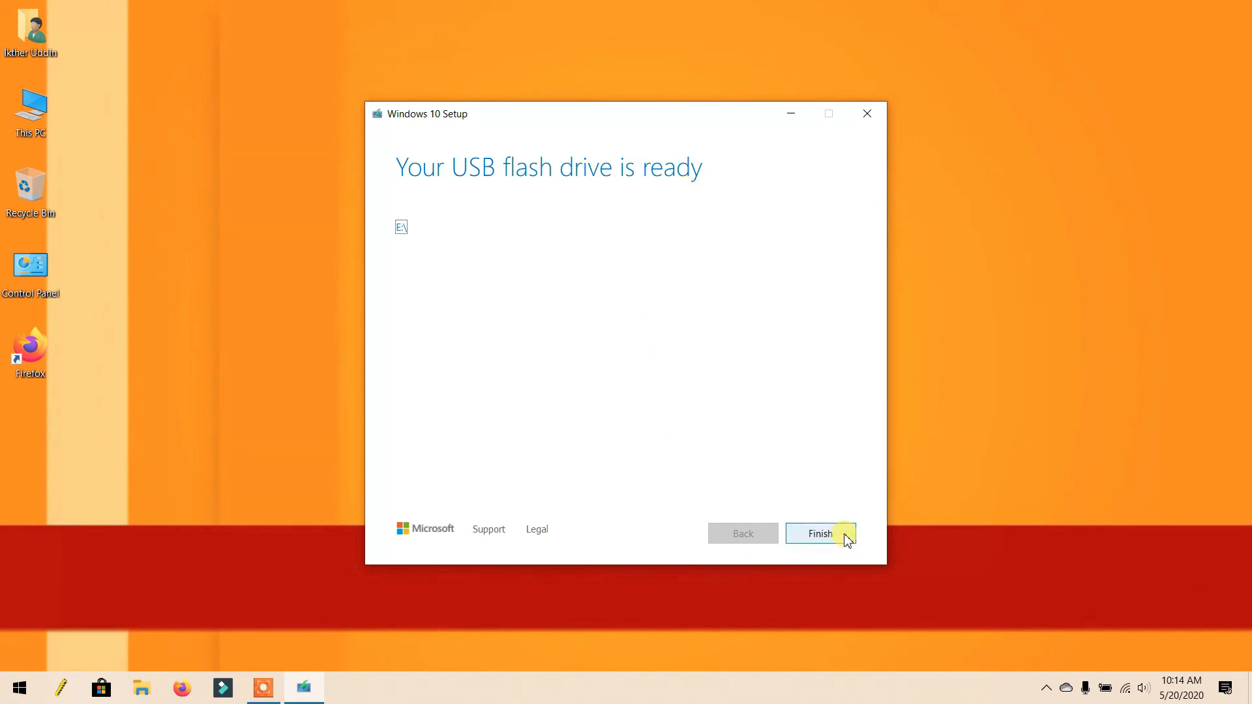